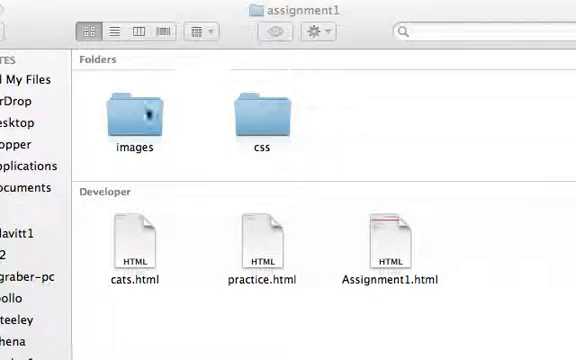
Open cats.html from the assignment1 folder in TextWrangler
{"action": "double_click", "coordinate": [132, 114]}
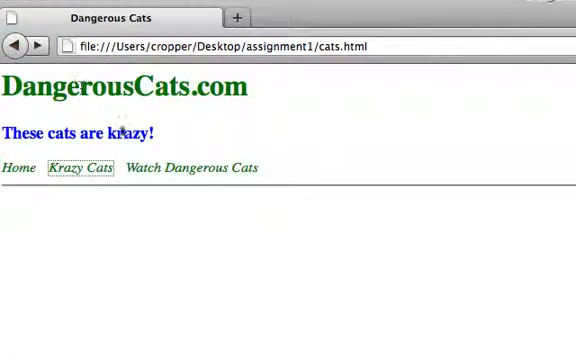
Follow a cats.html navigation link to YouTube, then go back to the cats page
{"action": "left_click", "coordinate": [192, 168]}
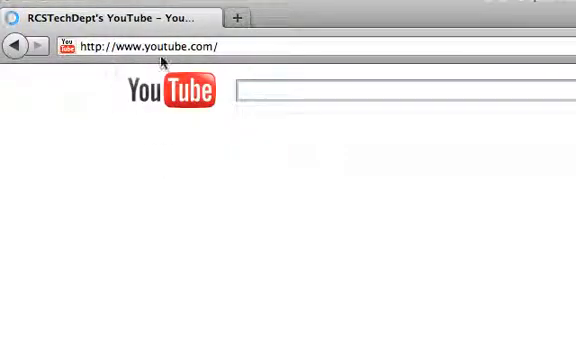
{"action": "left_click", "coordinate": [12, 46]}
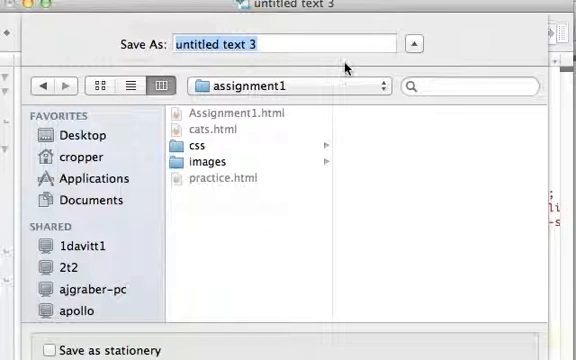
Name the Save As copy gallery.html in the assignment1 folder
{"action": "type", "text": "gallery.h"}
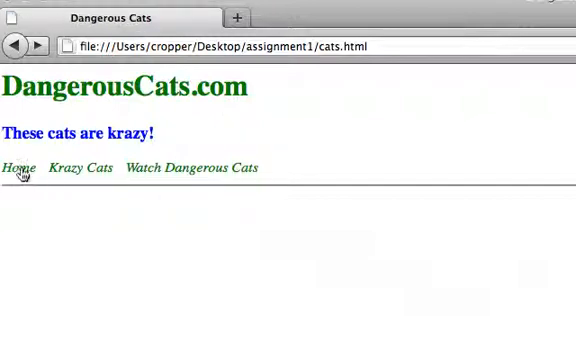
Follow the Krazy Cats link from cats.html to gallery.html
{"action": "left_click", "coordinate": [84, 168]}
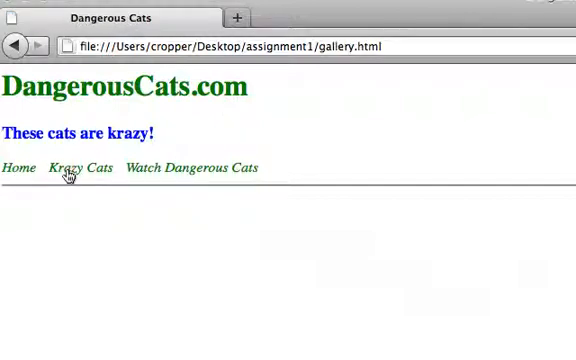
{"action": "mouse_move", "coordinate": [532, 192]}
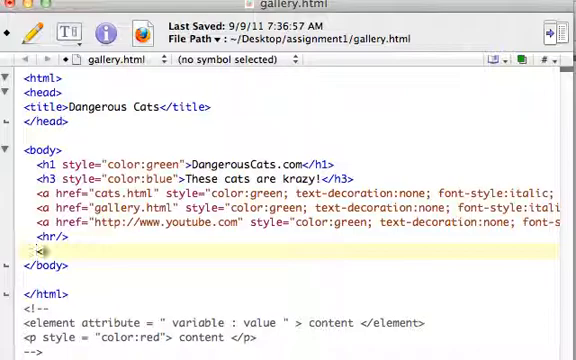
Add a <p>Web Gallery</p> paragraph below the hr in gallery.html
{"action": "type", "text": "<p>N"}
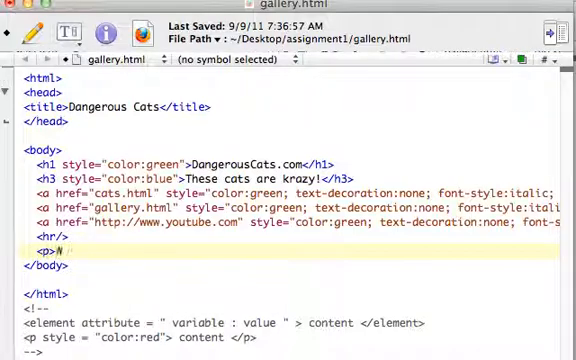
{"action": "type", "text": "eb Gallery"}
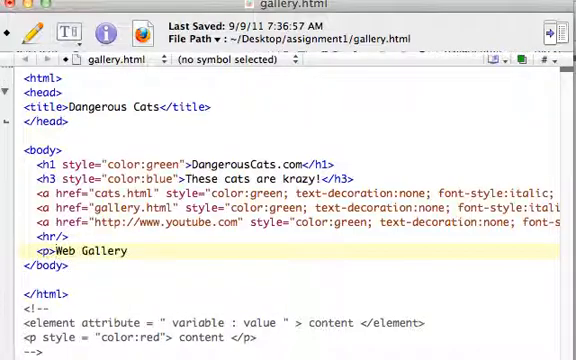
{"action": "type", "text": "</p>"}
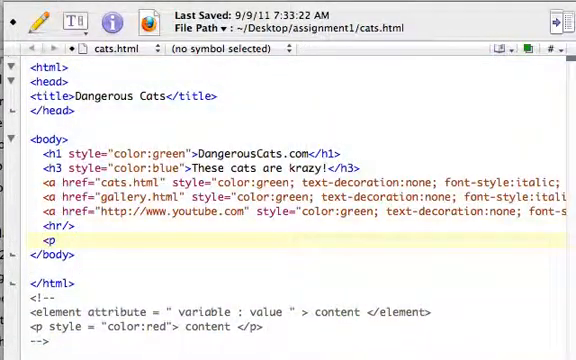
Add a <p>Home Page</p> paragraph to cats.html
{"action": "type", "text": "Home Page"}
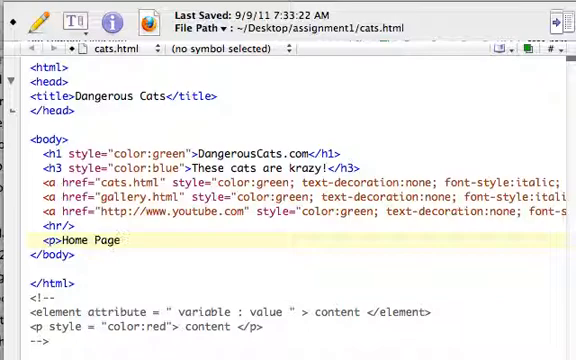
{"action": "type", "text": "</p>"}
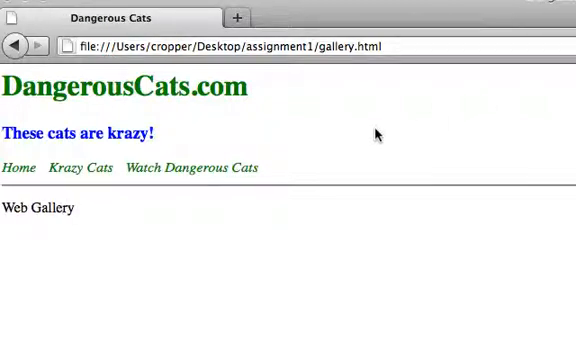
{"action": "mouse_move", "coordinate": [60, 224]}
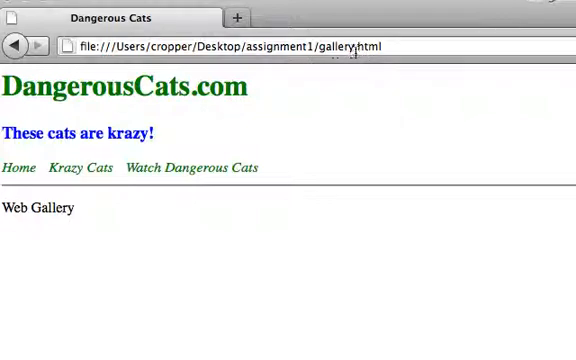
{"action": "mouse_move", "coordinate": [20, 168]}
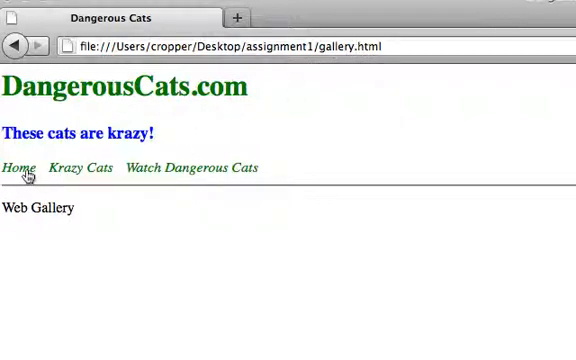
{"action": "left_click", "coordinate": [24, 168]}
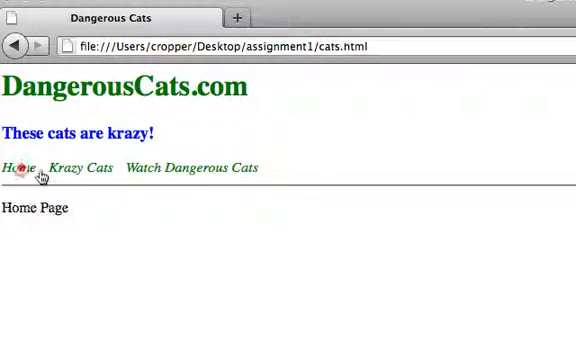
{"action": "left_click", "coordinate": [190, 166]}
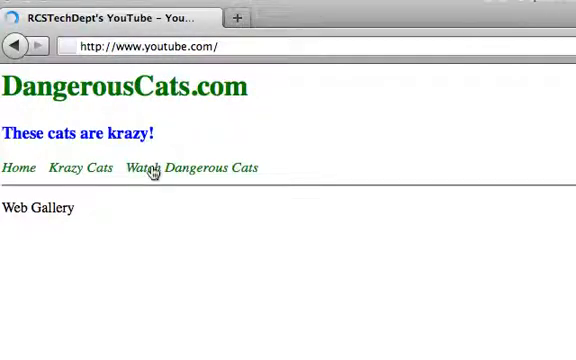
{"action": "left_click", "coordinate": [12, 48]}
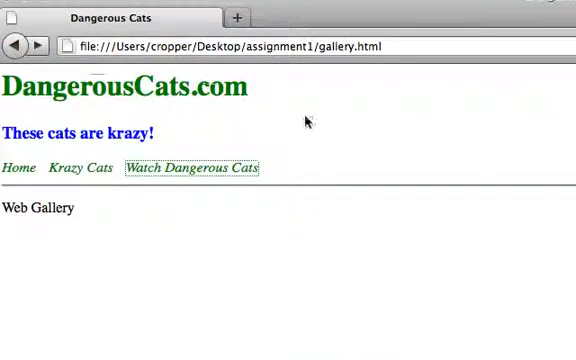
{"action": "mouse_move", "coordinate": [544, 304]}
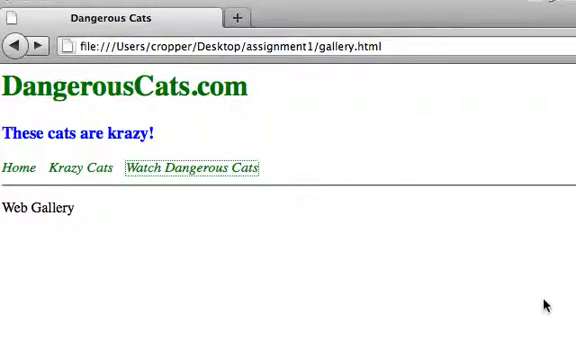